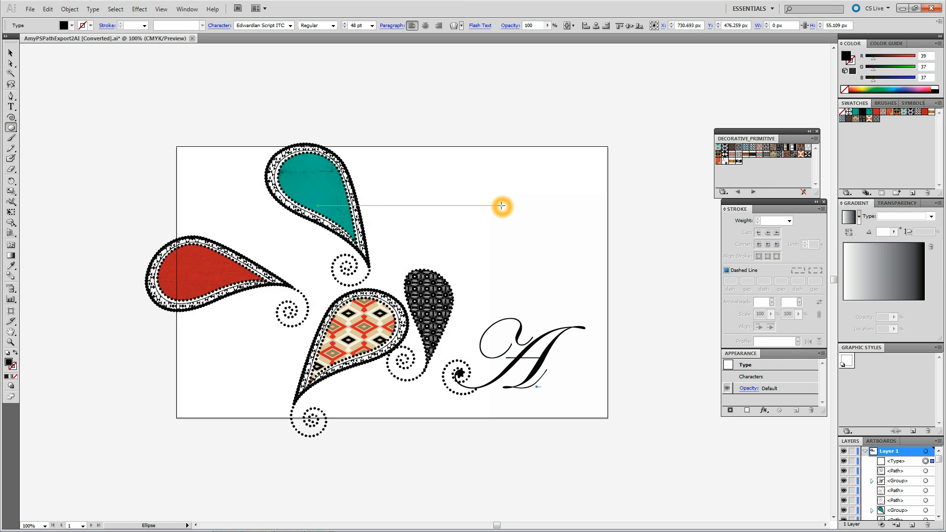
- Draw a solid black circle on the artboard to the upper right of the paisleys
drag(500, 206, 522, 241)
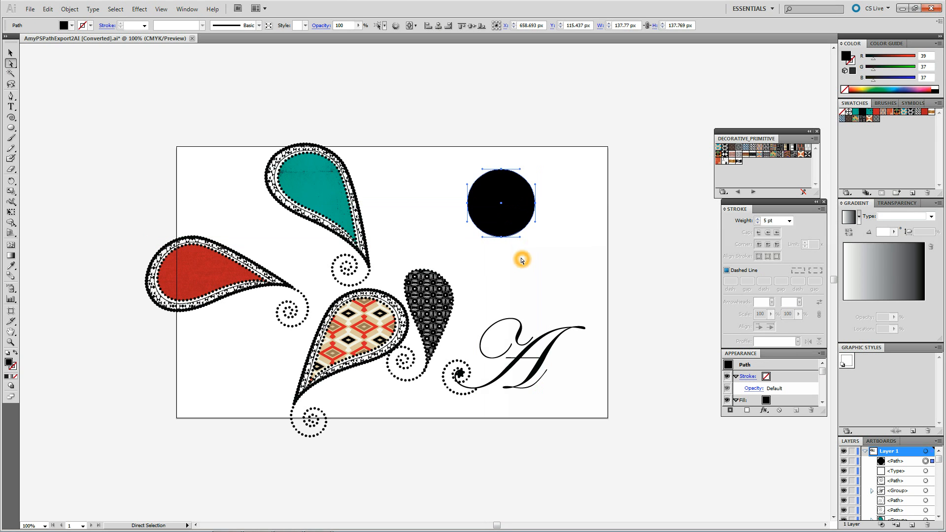
- Pull the circle's bottom anchor into a point so it becomes a teardrop curling lower left
click(472, 235)
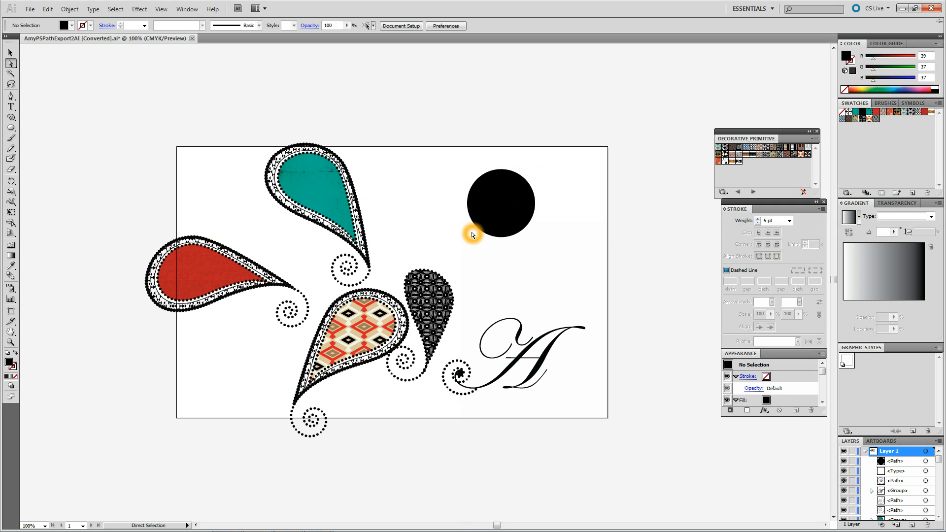
drag(472, 235, 534, 256)
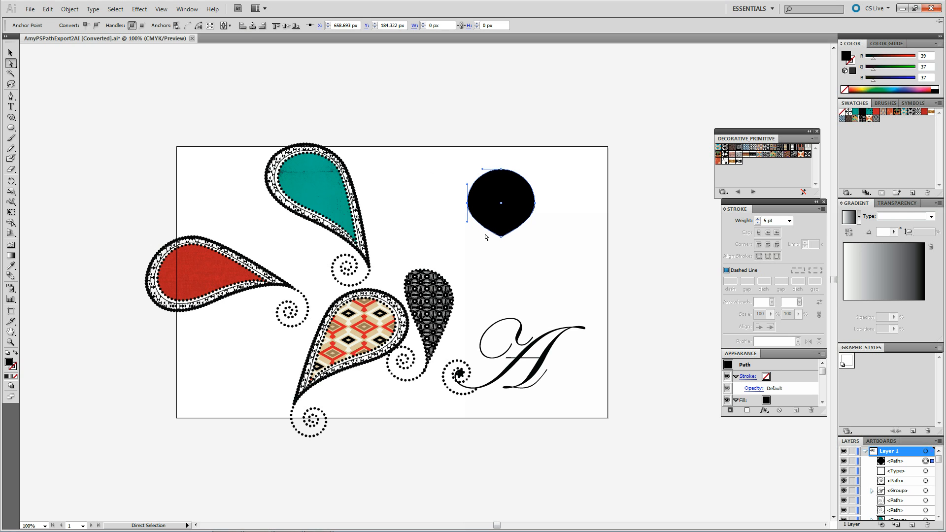
click(471, 210)
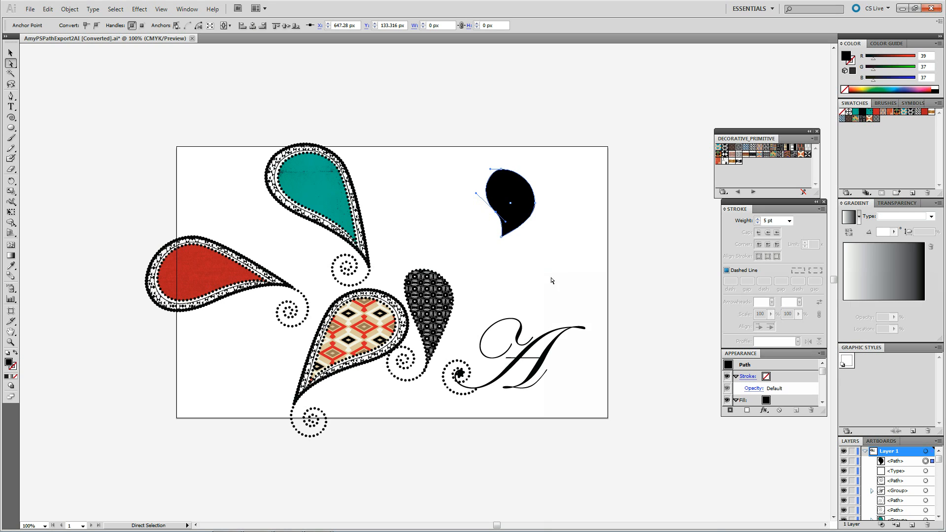
click(551, 281)
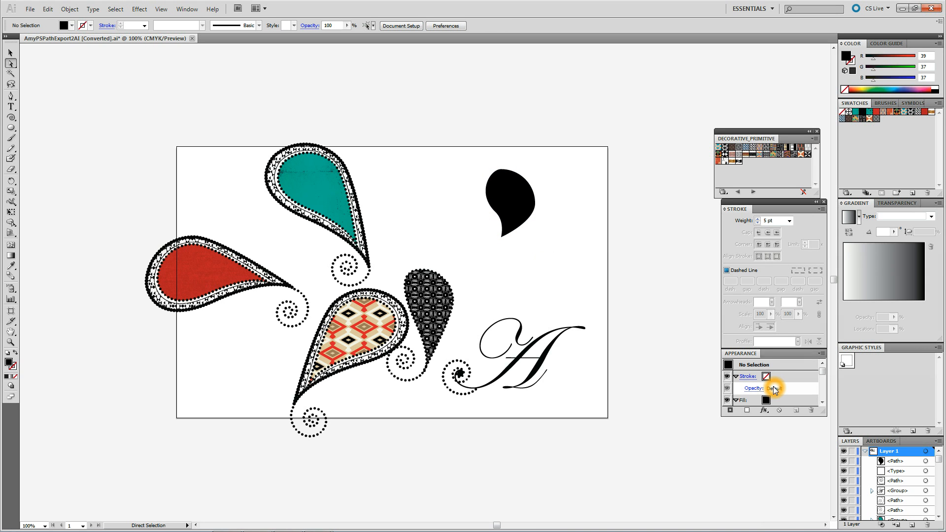
mouse_move(564, 240)
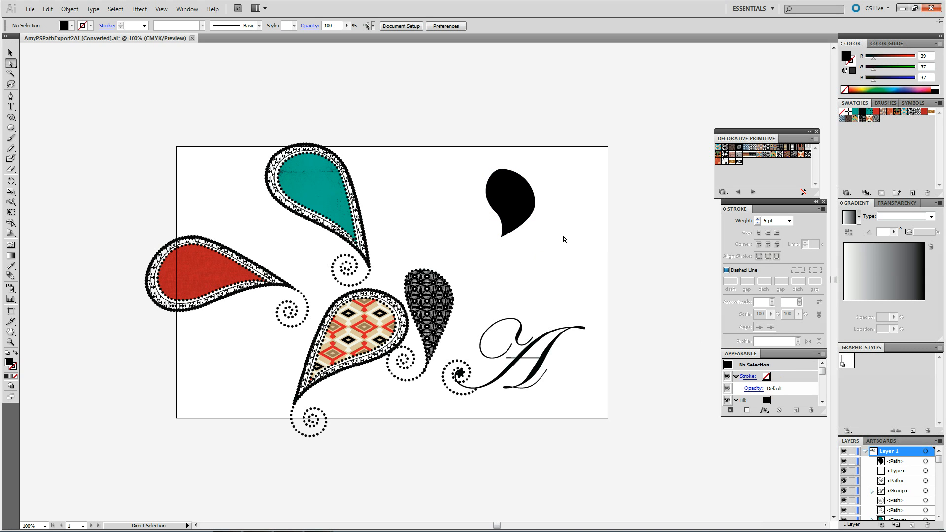
- Bend the teardrop's tip into a longer hooked tail sweeping down to the left
click(509, 202)
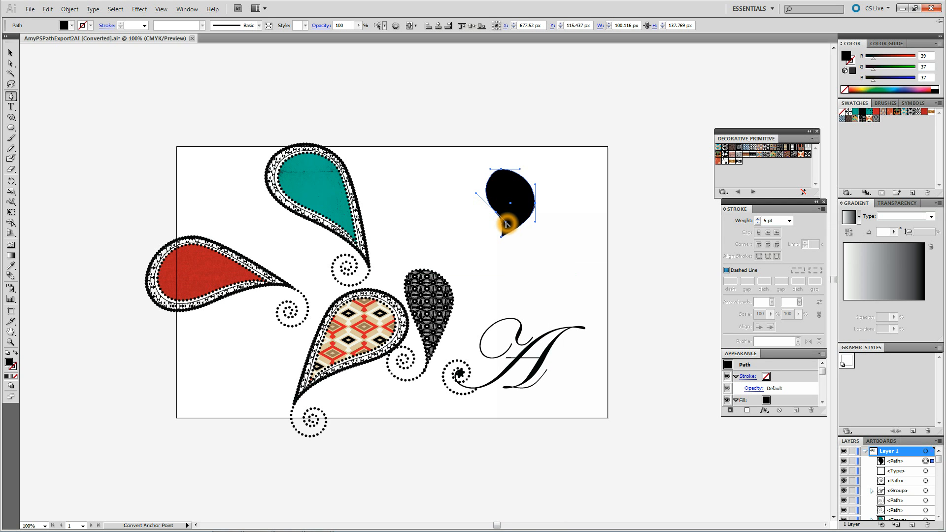
drag(506, 225, 517, 241)
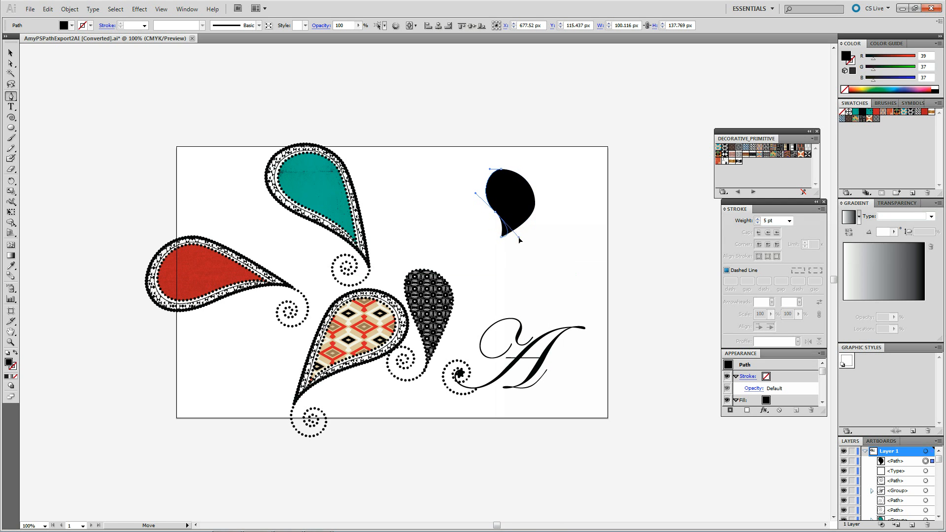
click(513, 232)
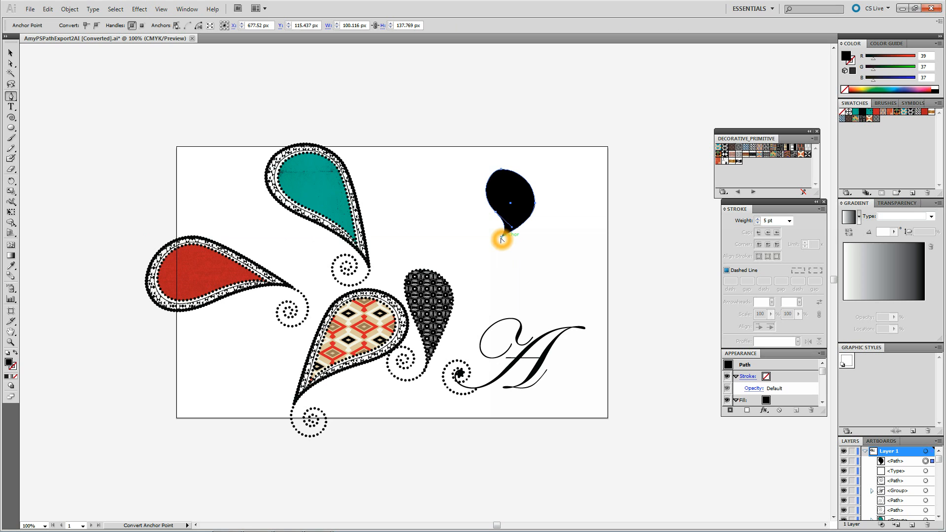
drag(502, 235, 525, 205)
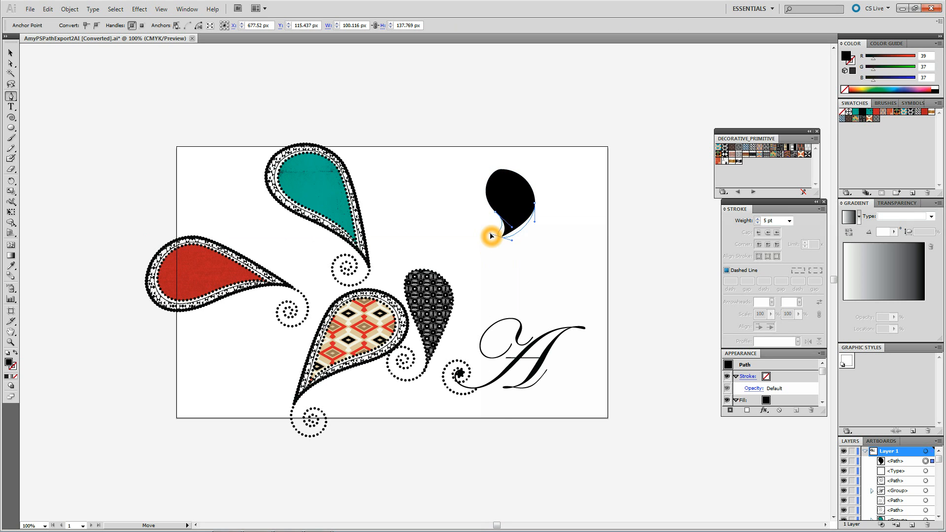
click(492, 241)
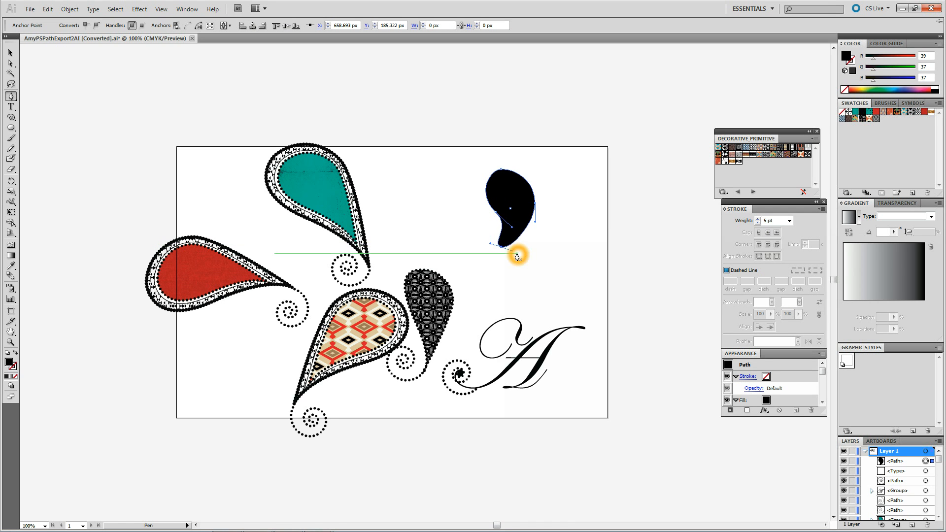
drag(517, 255, 572, 284)
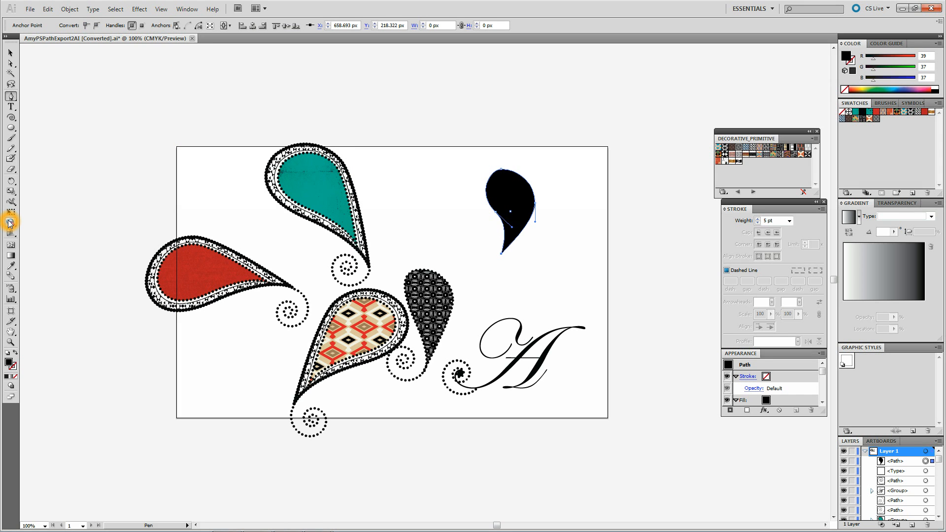
click(9, 119)
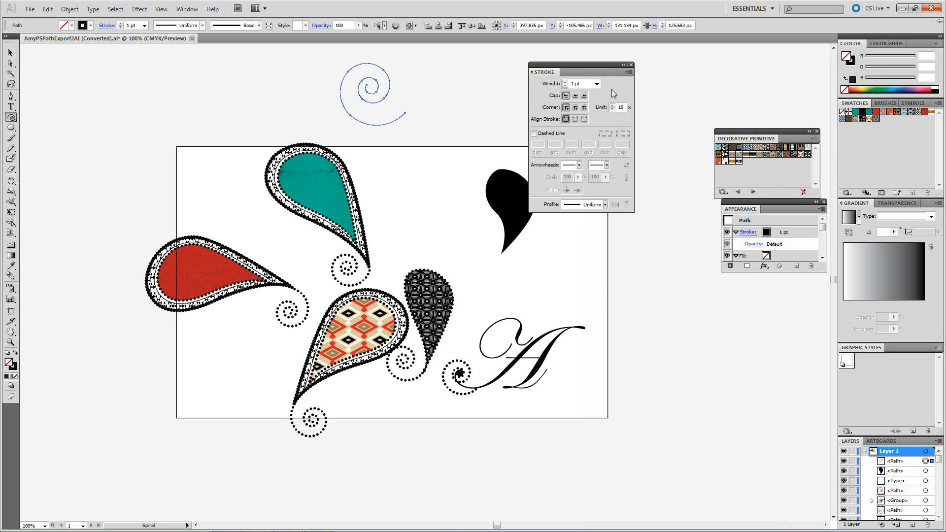
mouse_move(574, 95)
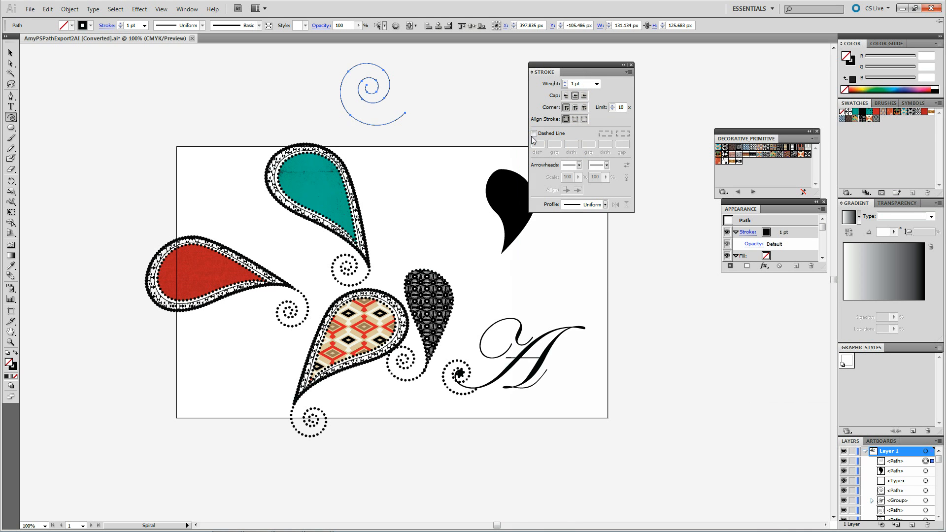
- Give the spiral a dashed outline with a 5 pt stroke weight
click(533, 133)
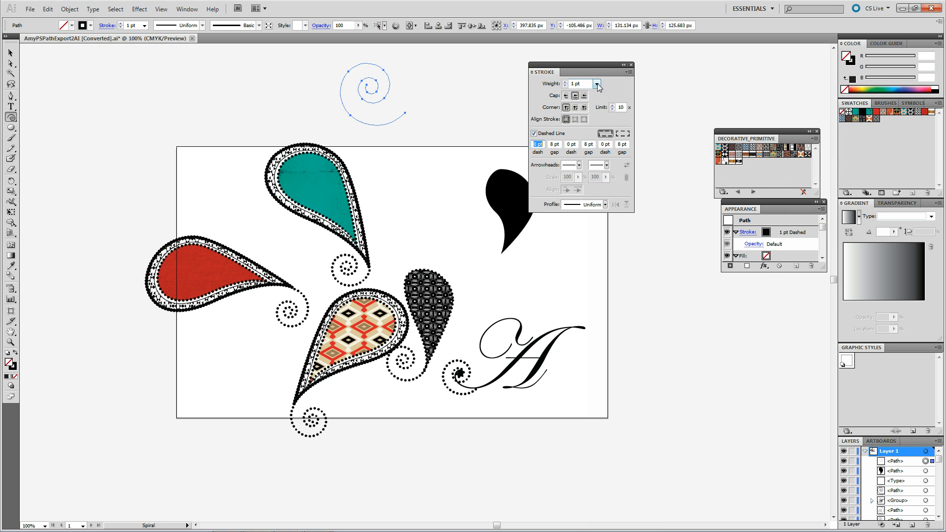
click(597, 82)
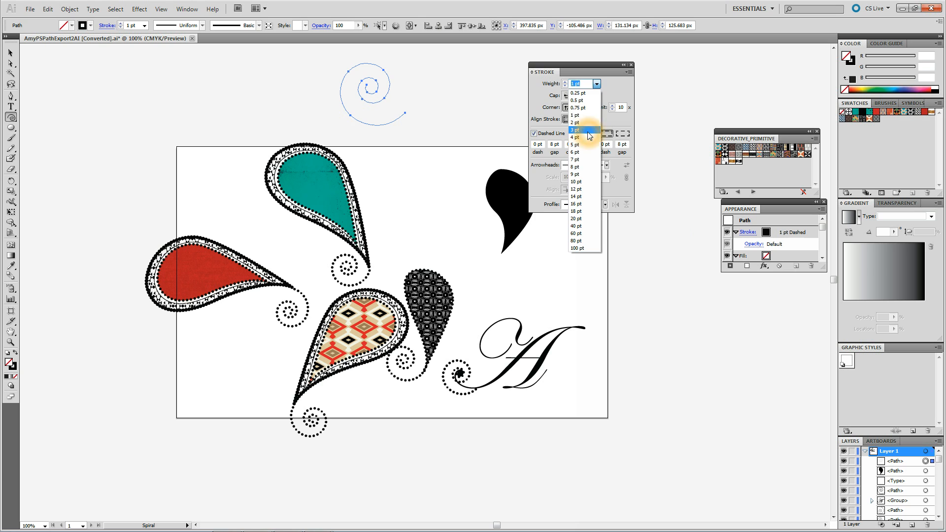
click(574, 130)
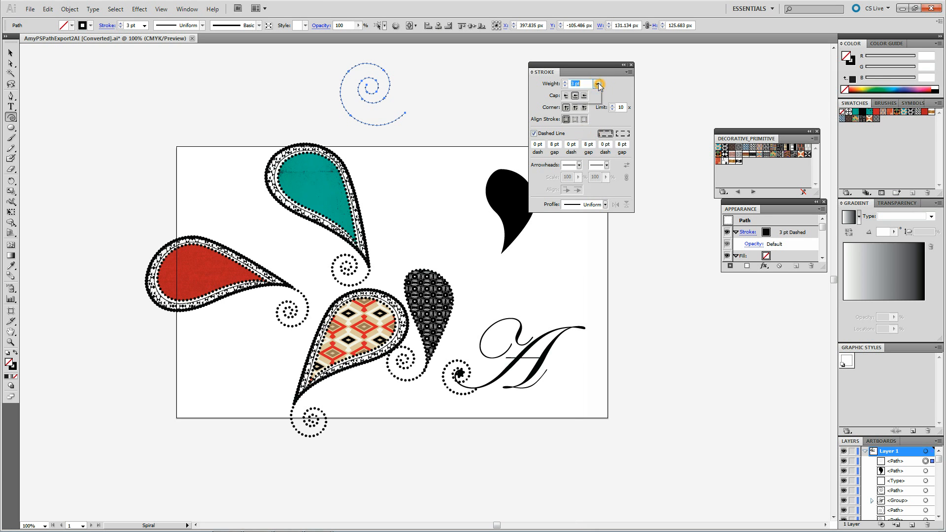
click(597, 84)
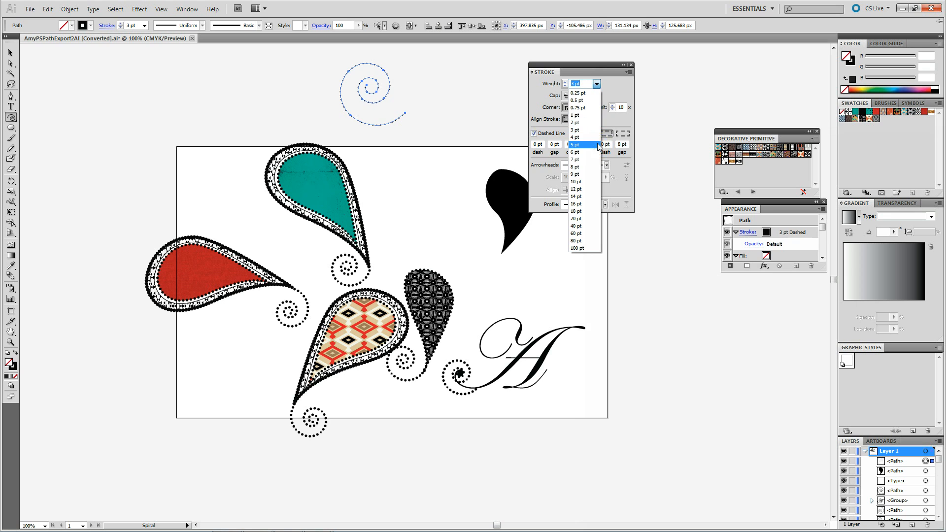
click(574, 144)
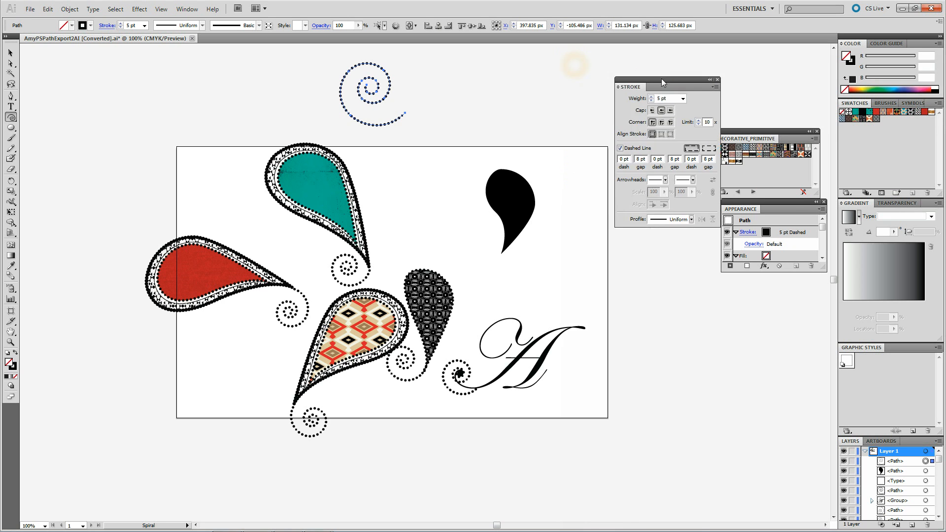
drag(660, 86, 716, 96)
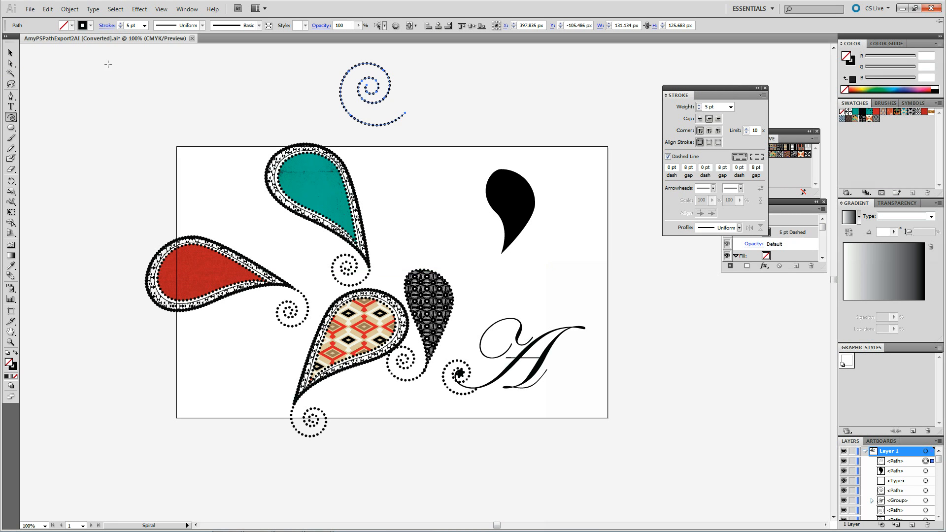
- Move the dotted spiral beside the black teardrop's tail, then select the teardrop
click(11, 53)
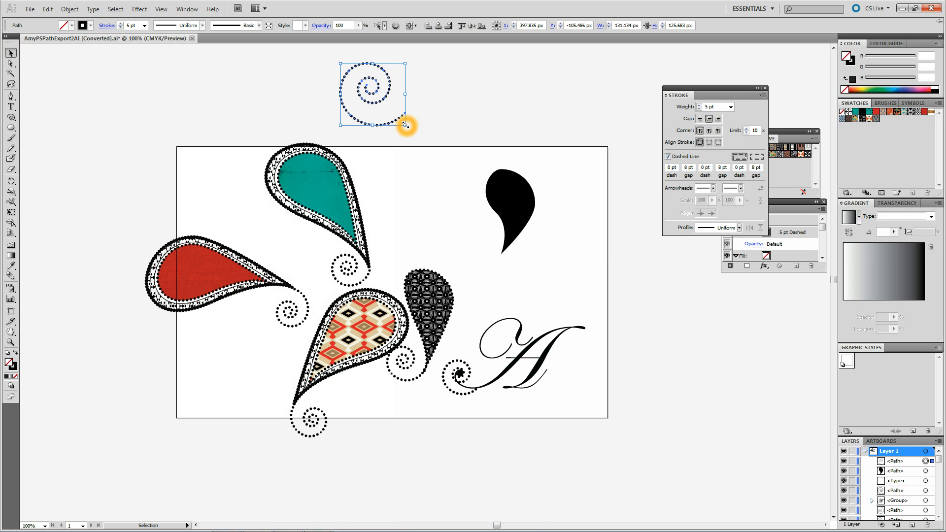
drag(405, 126, 371, 97)
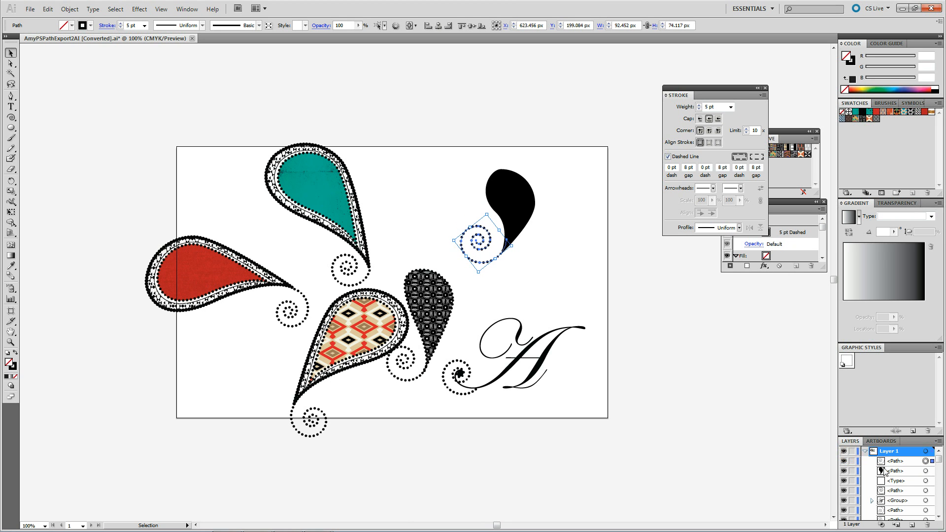
click(580, 227)
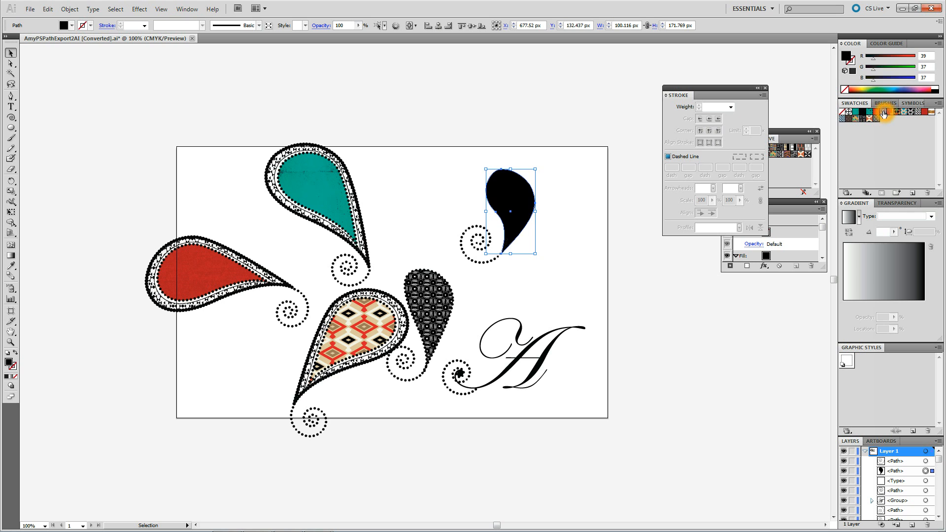
- Fill the teardrop with a triangle pattern swatch and load the Decorative_Geometric 2 library
click(897, 114)
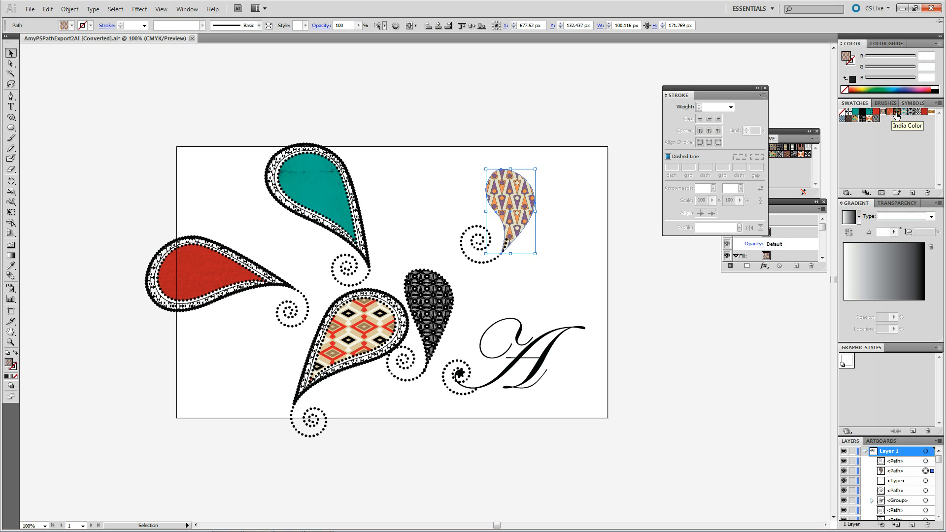
click(845, 193)
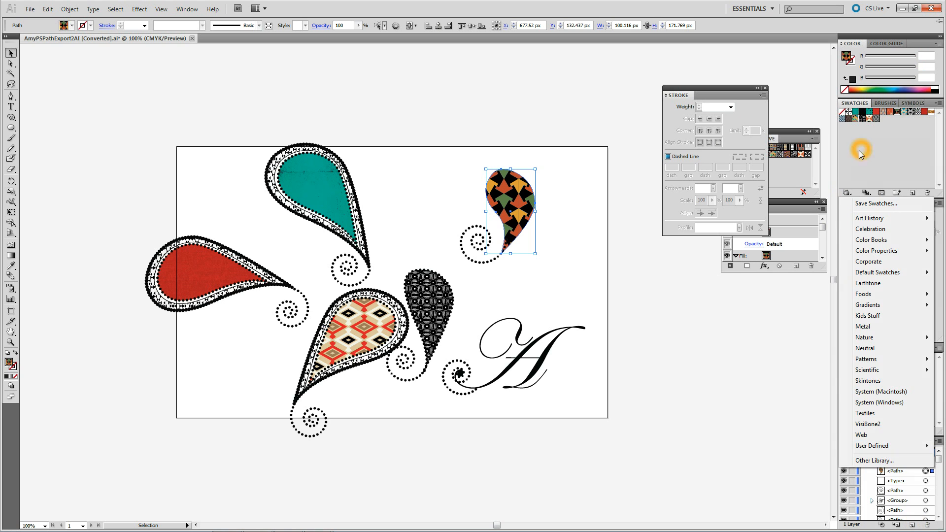
click(847, 193)
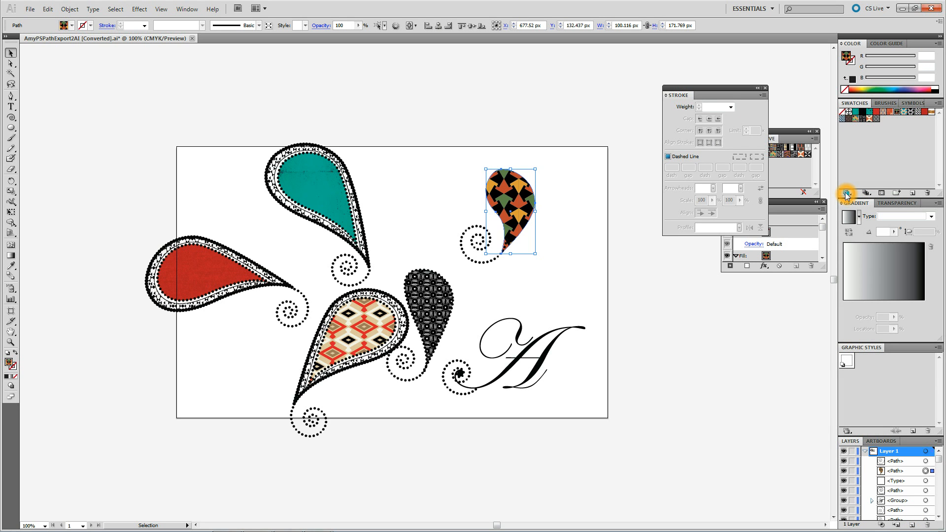
click(846, 193)
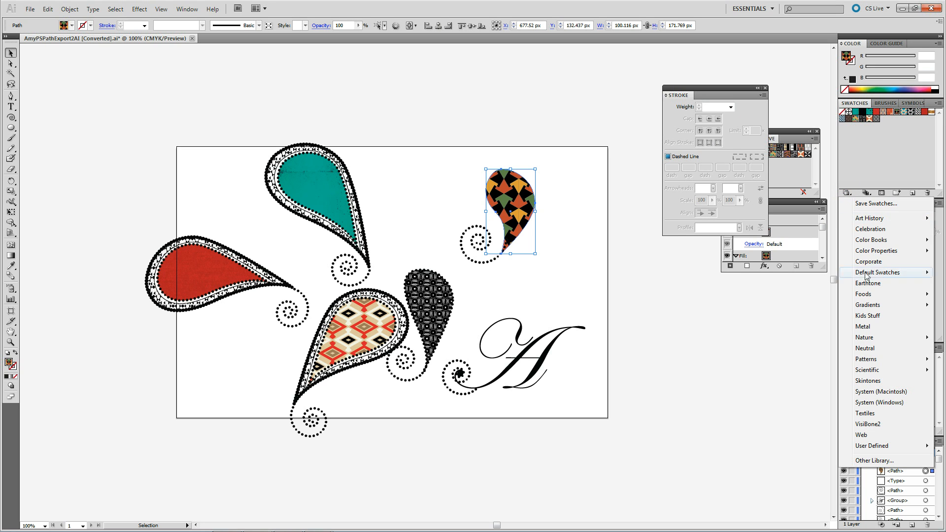
mouse_move(866, 358)
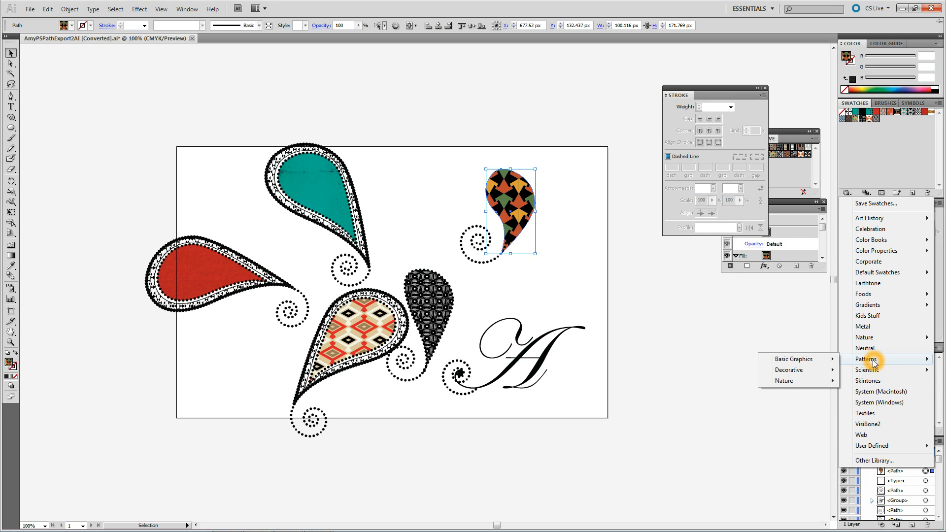
mouse_move(788, 369)
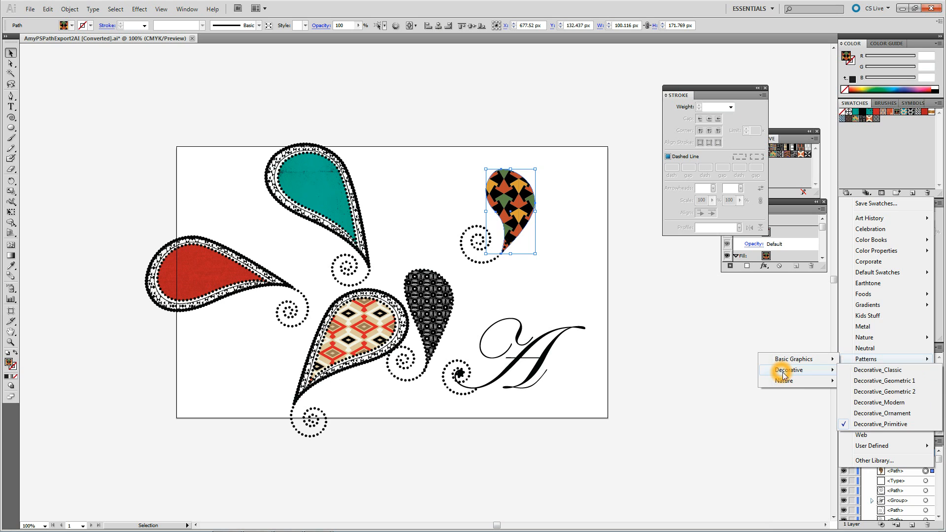
click(885, 391)
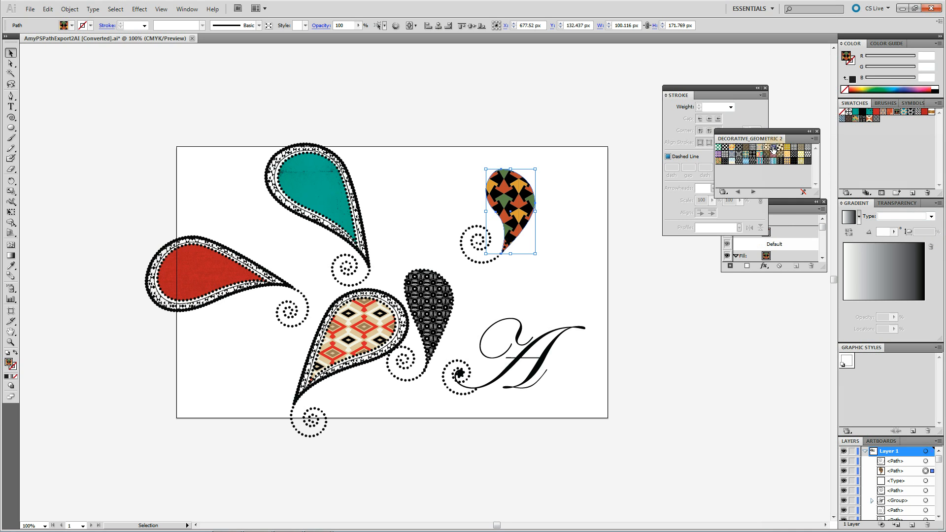
- Try lattice swatches and settle on the black interlocking-circle pattern fill for the teardrop
click(765, 150)
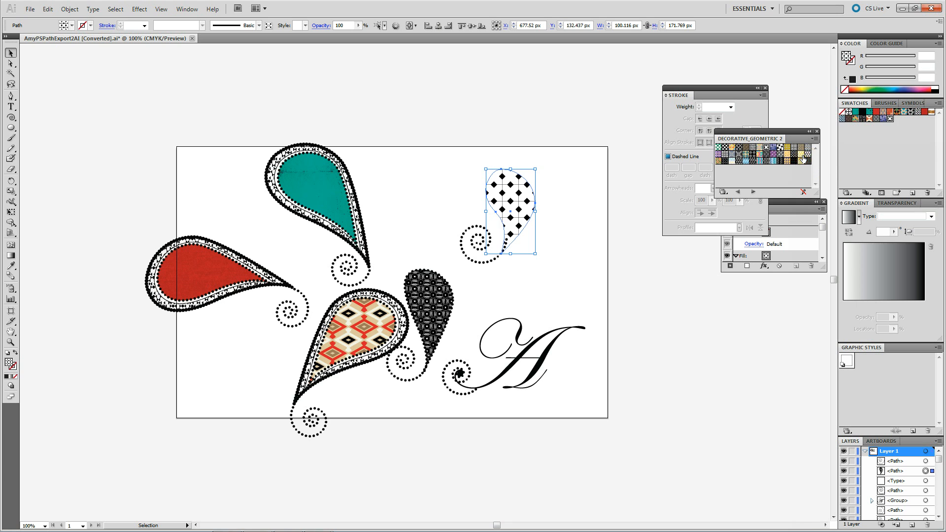
click(795, 155)
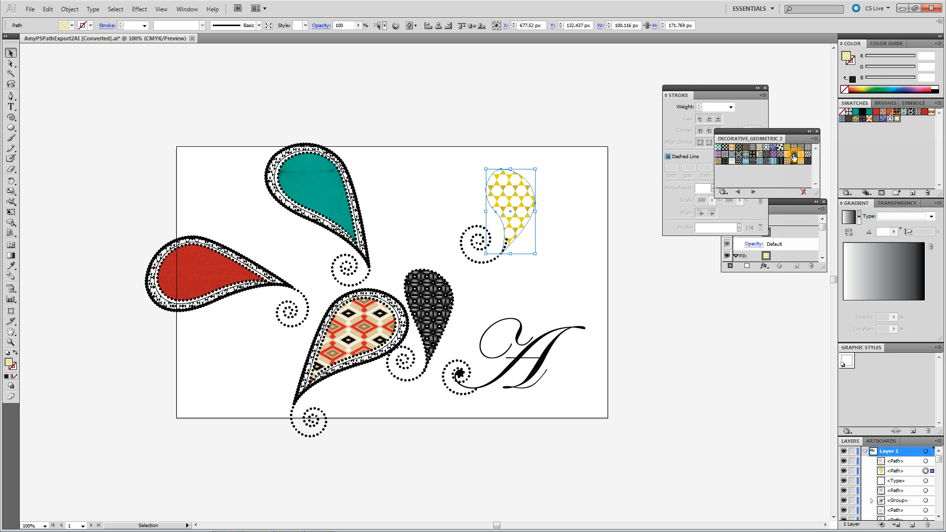
click(794, 154)
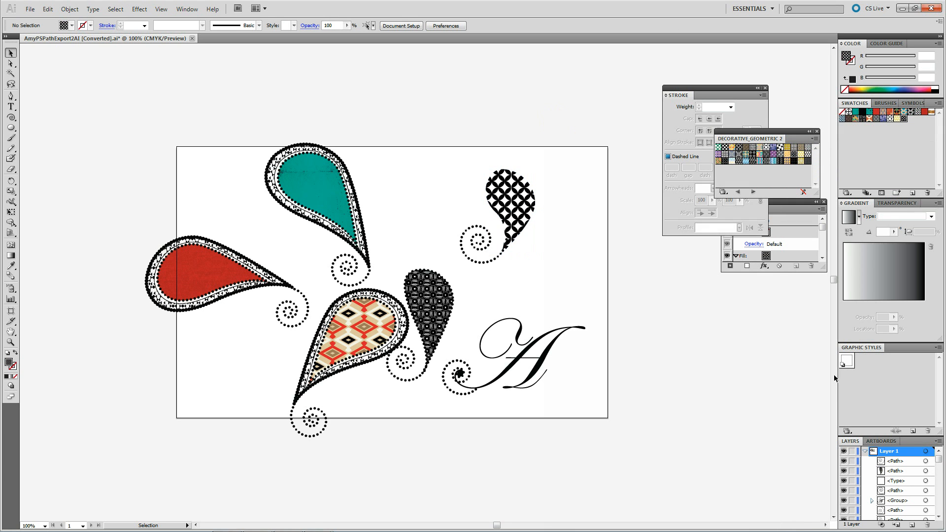
click(510, 207)
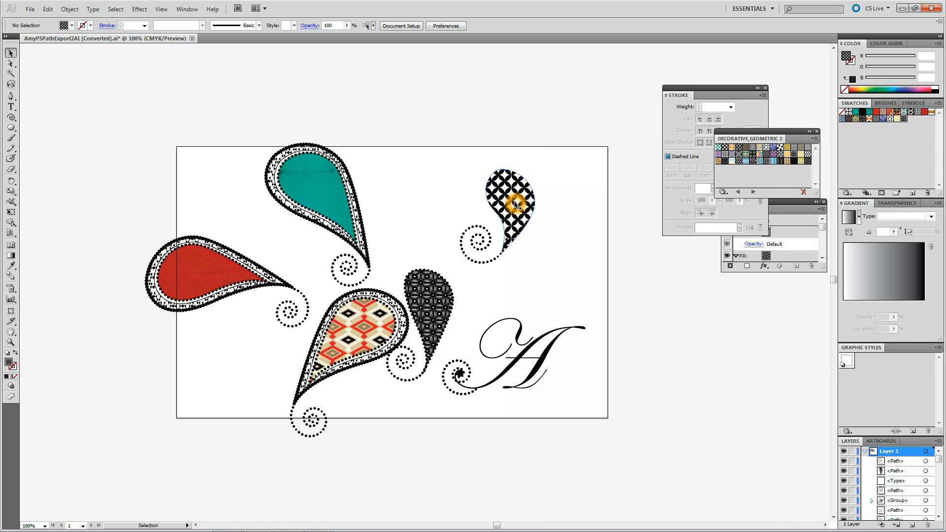
click(509, 207)
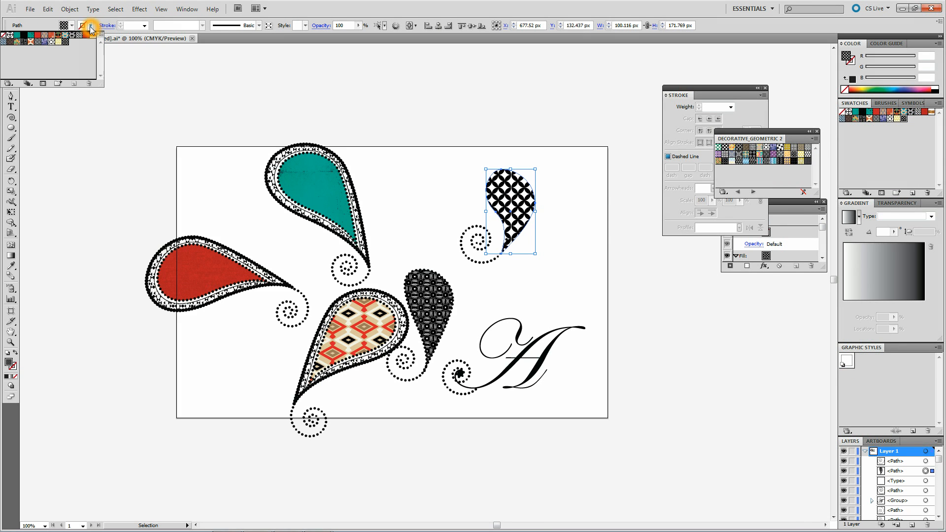